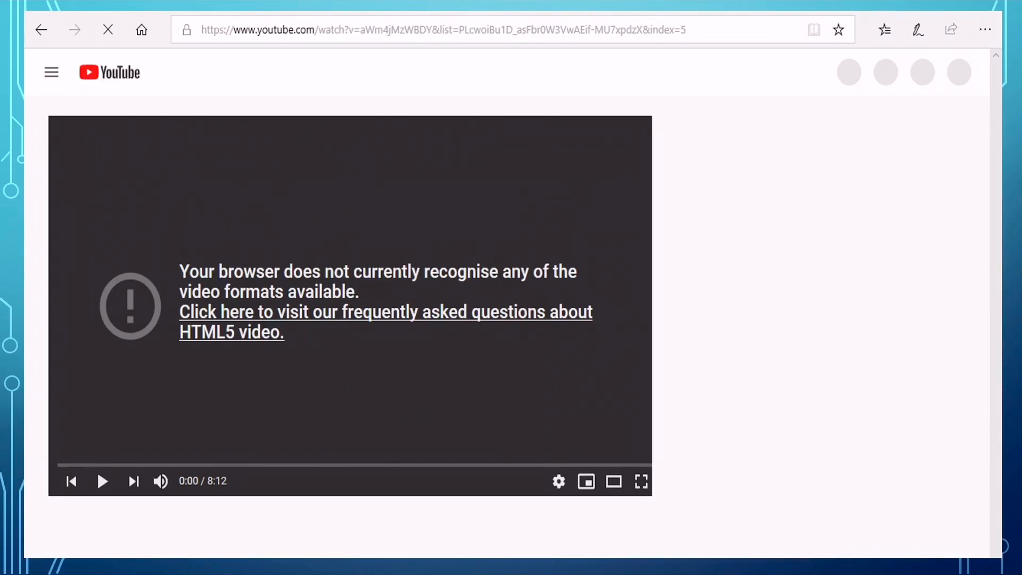
Search the Start menu for 'settings' to surface the Settings app.
type("settings")
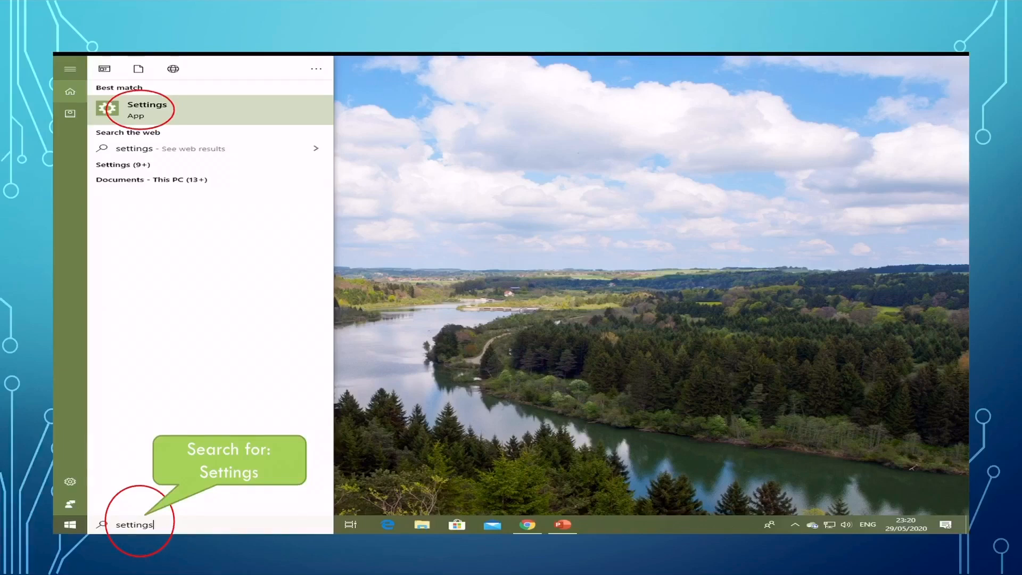
Launch the Settings app and go into its System section.
left_click(147, 109)
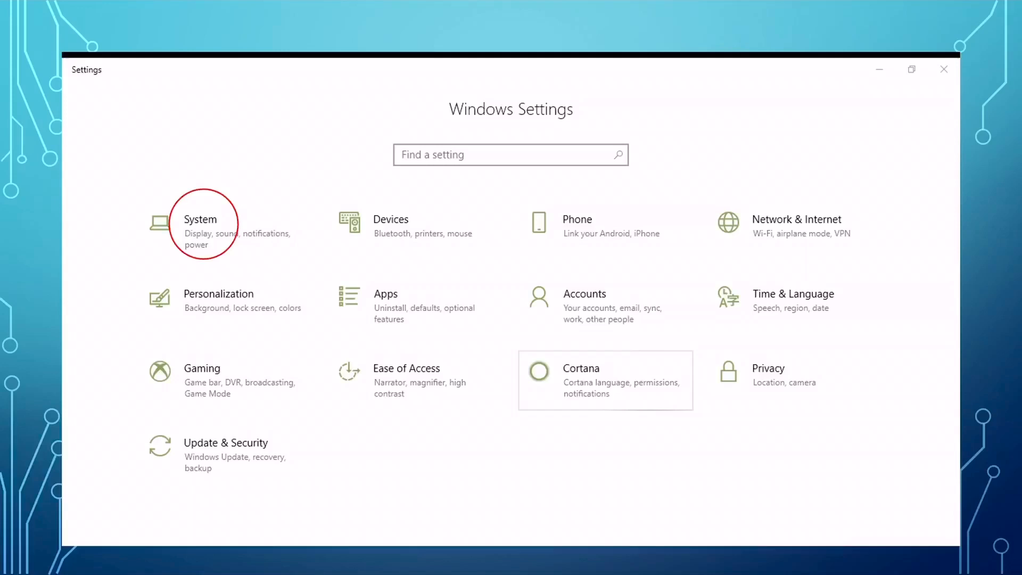
left_click(200, 223)
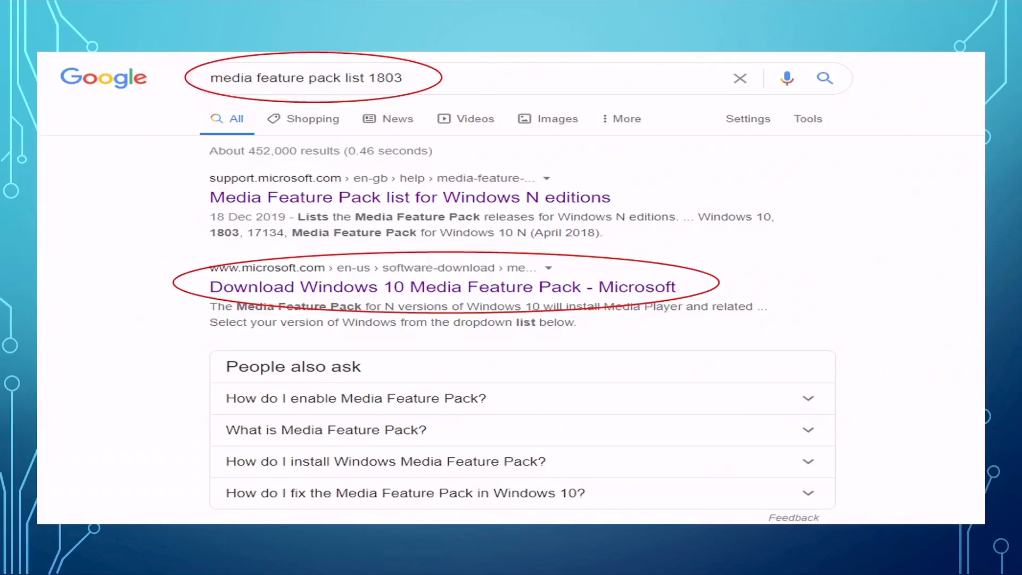
View the Media Feature Pack list article and scroll to the Windows 10 version 1803 row.
left_click(409, 197)
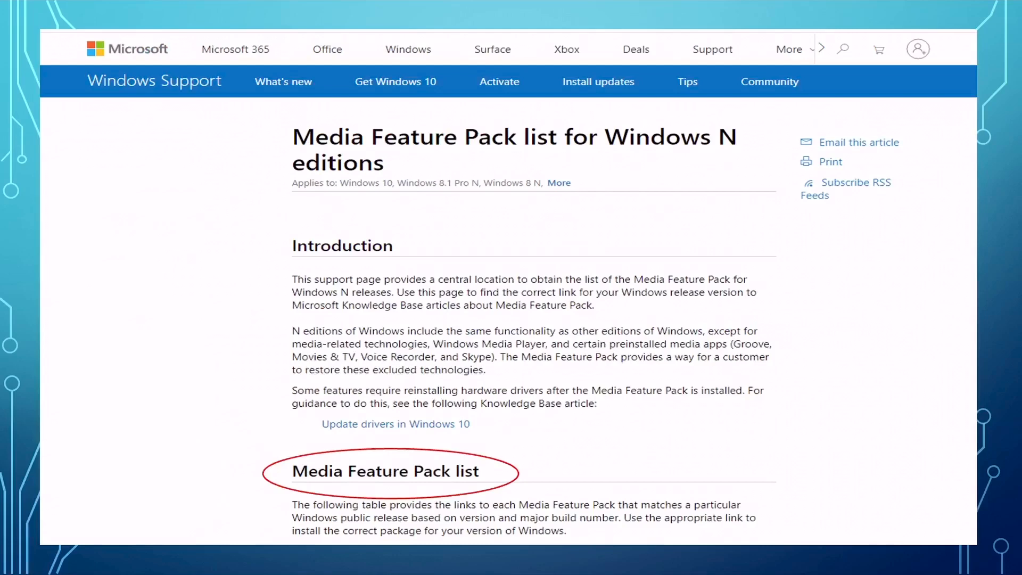
scroll("down", 3)
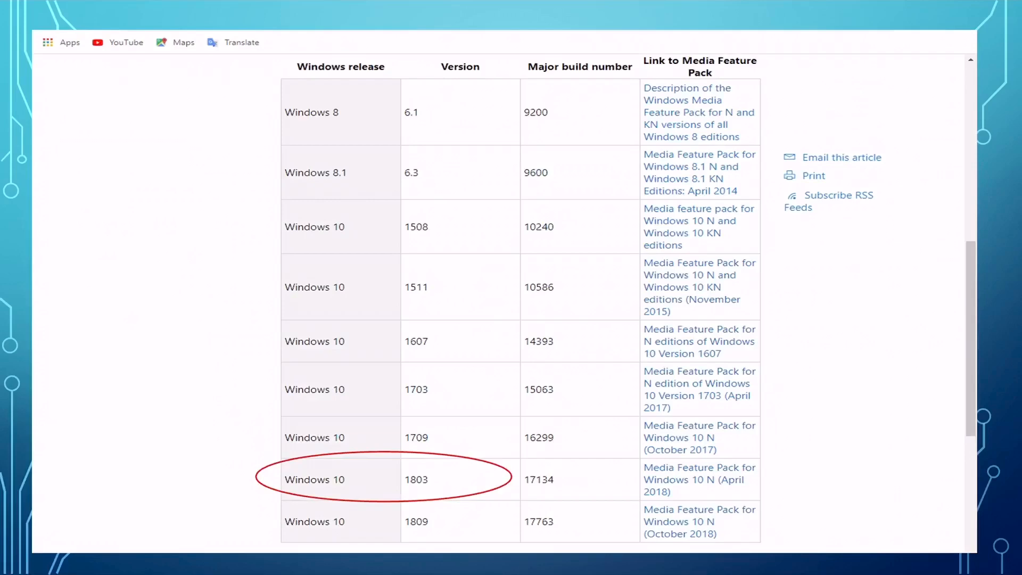
Follow the 1803 link to the Media Feature Pack version 1803 download page.
left_click(700, 479)
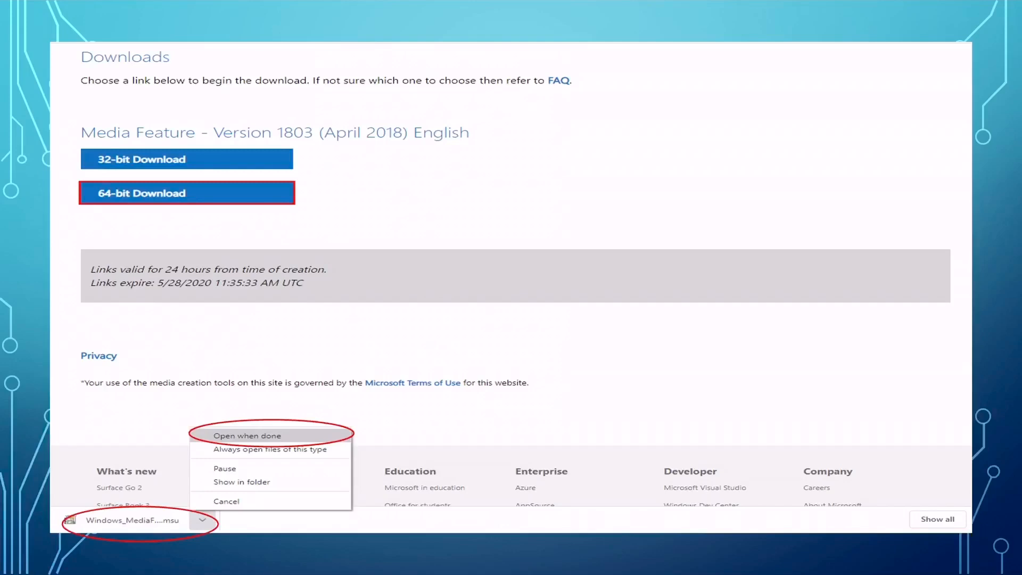
Run the downloaded installer, confirm the KB4057437 update and accept its license terms to start installing.
left_click(246, 436)
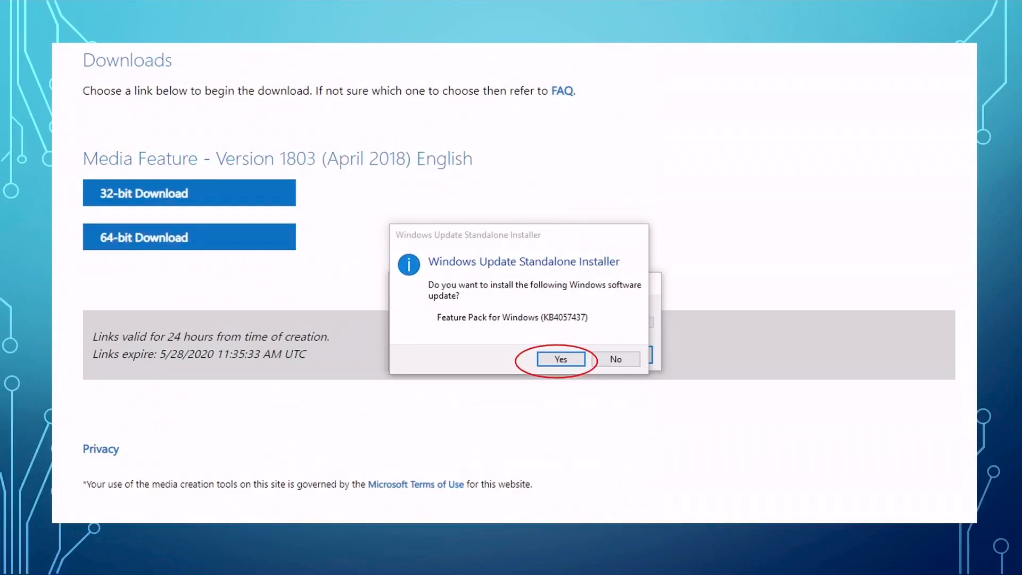
left_click(559, 359)
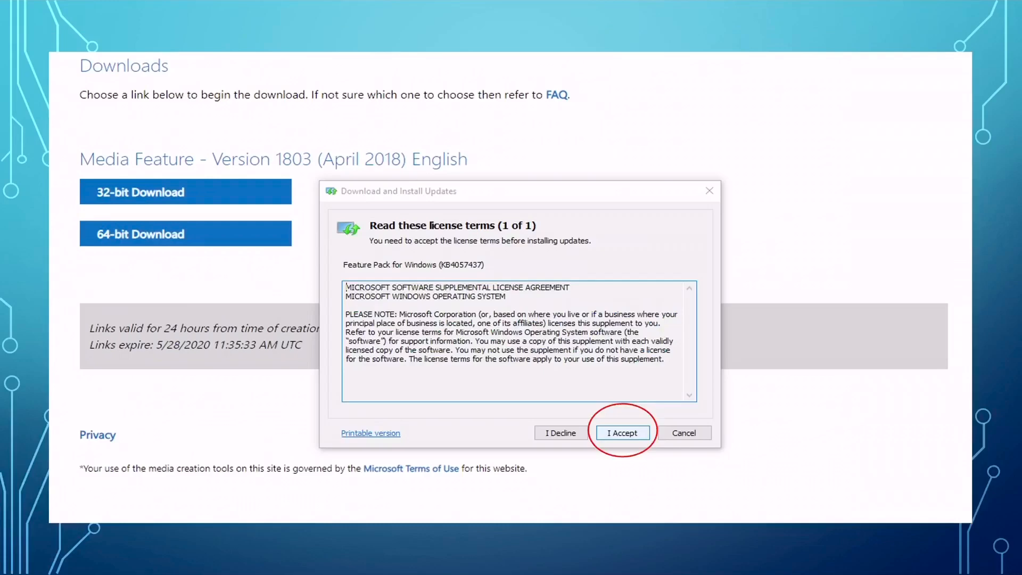
left_click(621, 433)
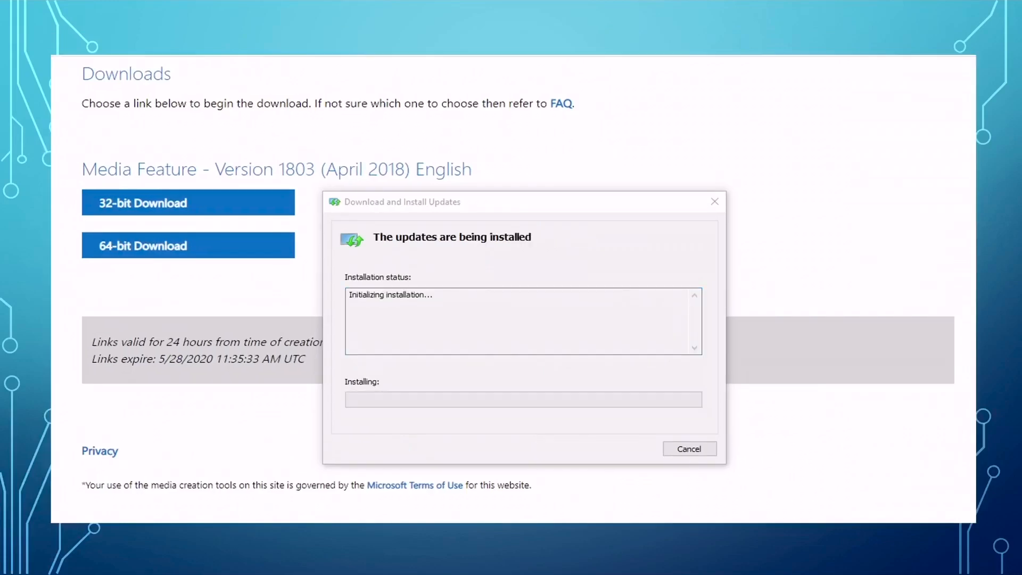